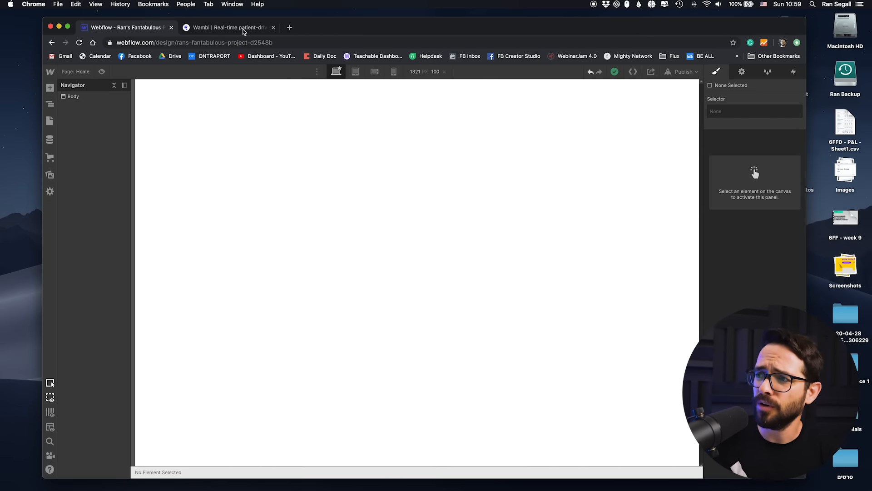
Switch to the Wambi website and scroll its homepage down and back to the top.
{"action": "left_click", "coordinate": [228, 28]}
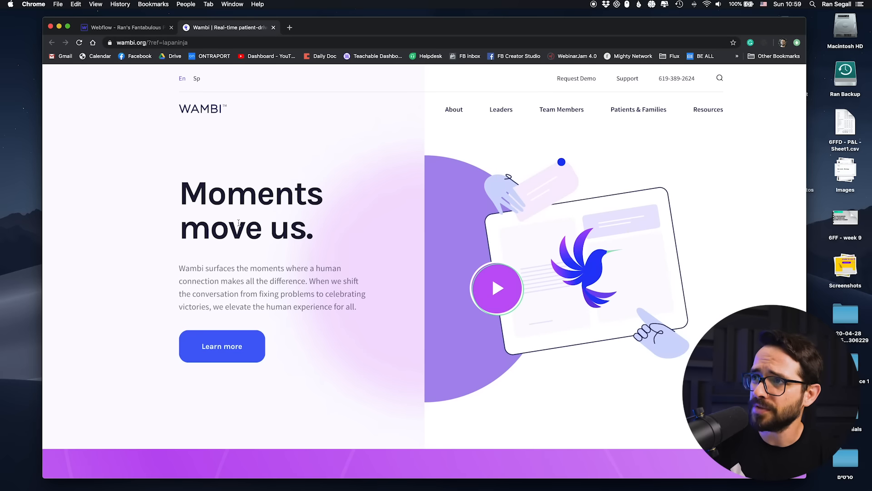
{"action": "scroll", "scroll_direction": "down", "scroll_amount": 3}
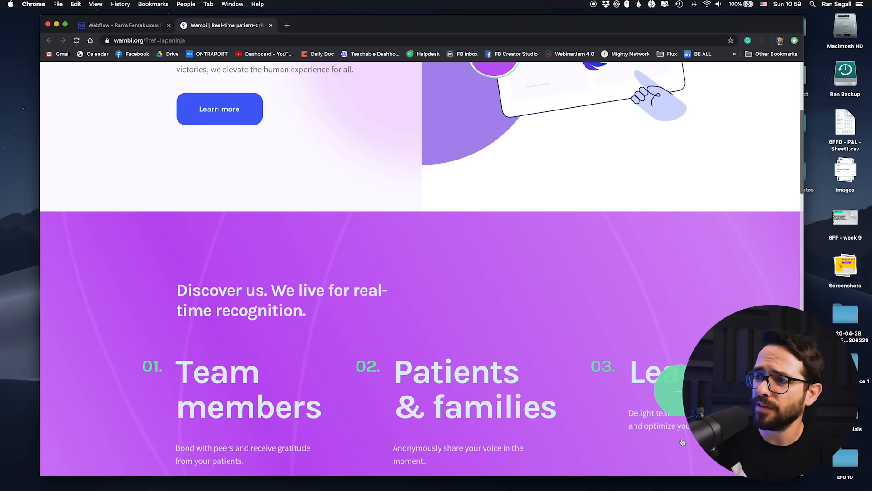
{"action": "scroll", "scroll_direction": "up", "scroll_amount": 3}
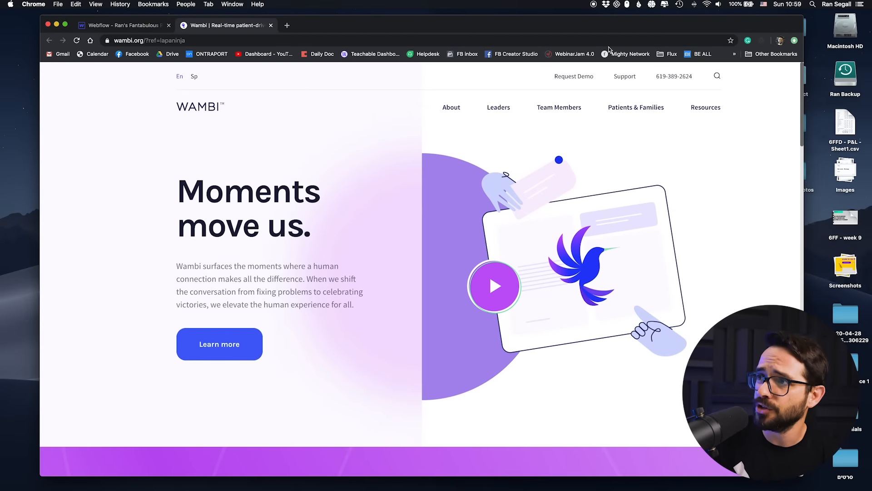
Inspect the Wambi 'Moments' headline in Chrome's developer tools.
{"action": "right_click", "coordinate": [249, 191]}
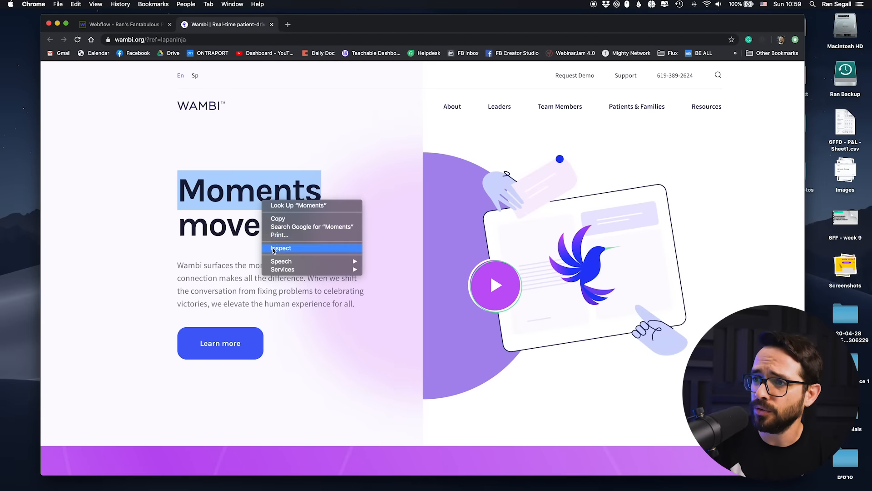
{"action": "left_click", "coordinate": [282, 248]}
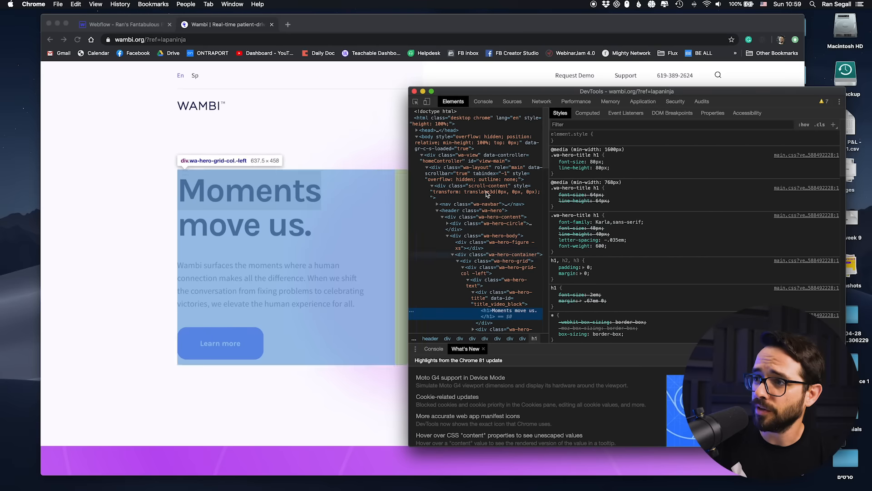
{"action": "mouse_move", "coordinate": [471, 235]}
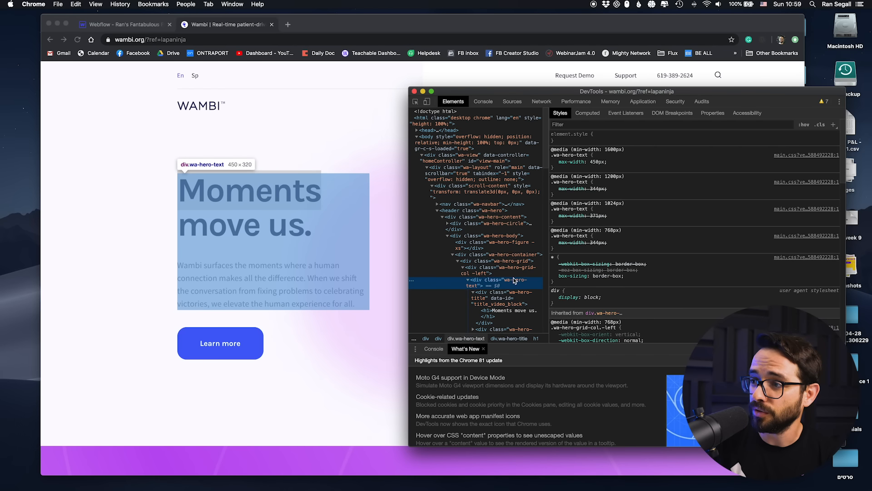
{"action": "mouse_move", "coordinate": [489, 267]}
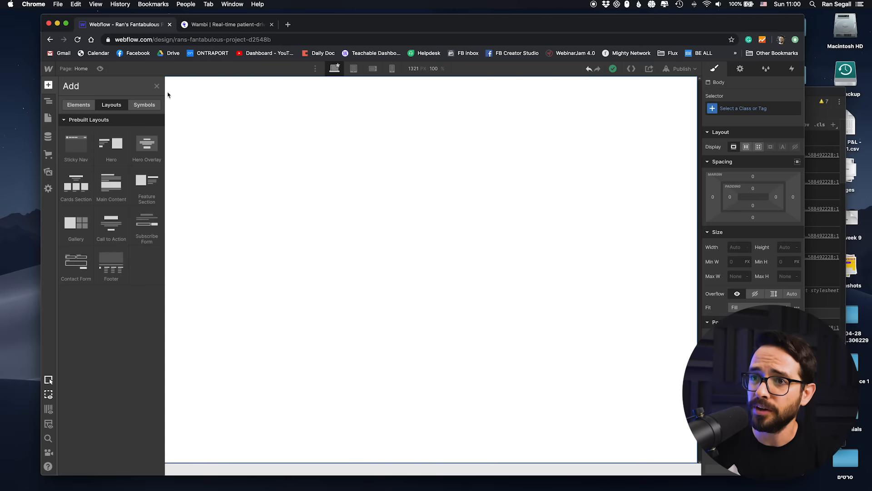
Add a Heading and change its text to 'Here's my website's title'.
{"action": "left_click", "coordinate": [79, 105]}
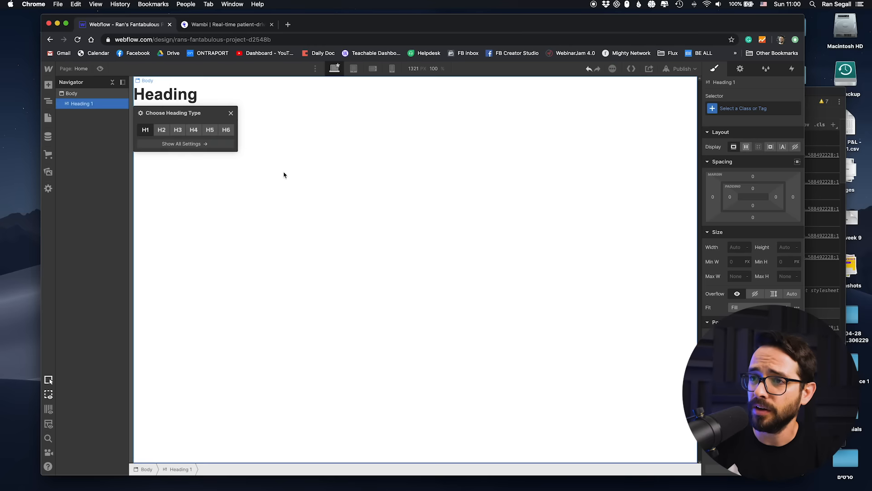
{"action": "left_click", "coordinate": [191, 94]}
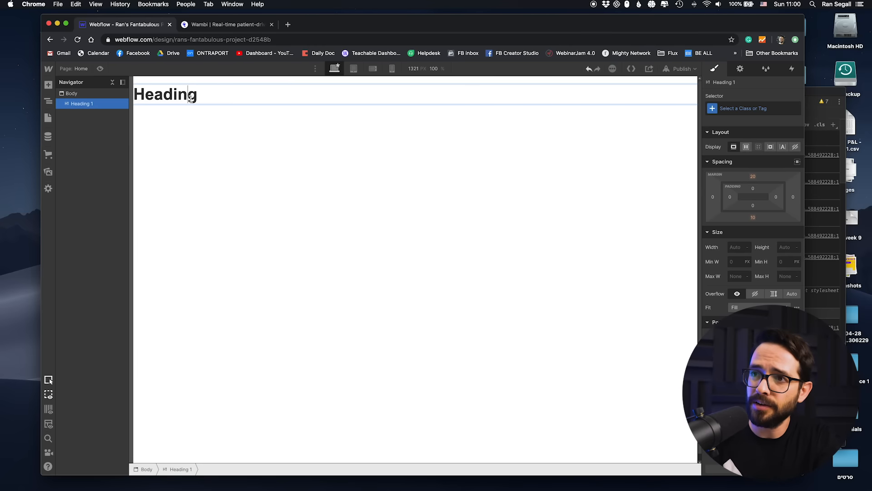
{"action": "type", "text": "Here's my"}
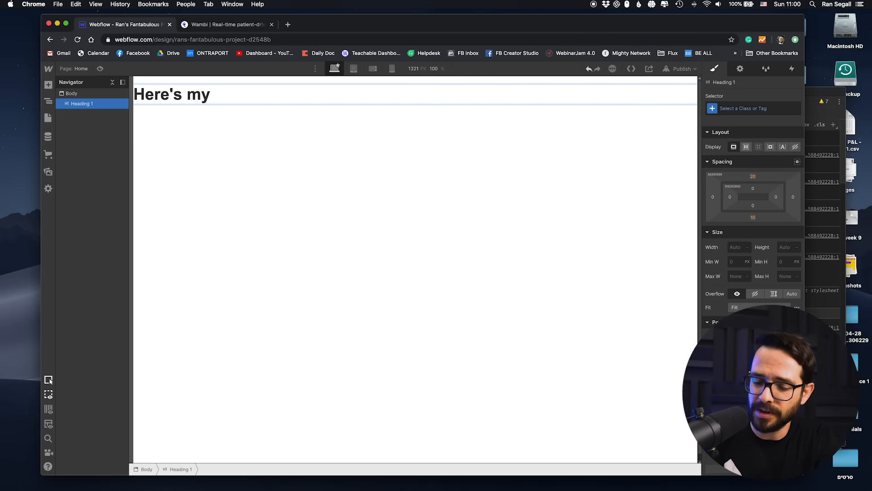
{"action": "type", "text": "website's"}
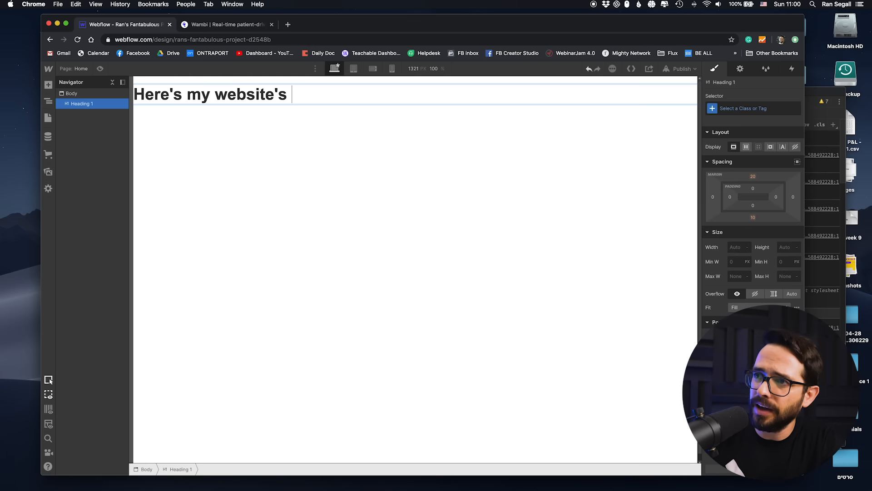
{"action": "type", "text": "title"}
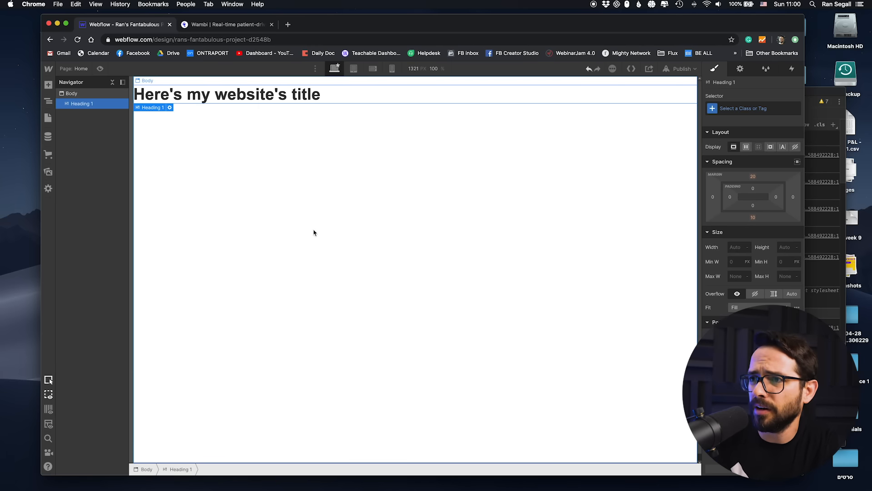
{"action": "mouse_move", "coordinate": [272, 107]}
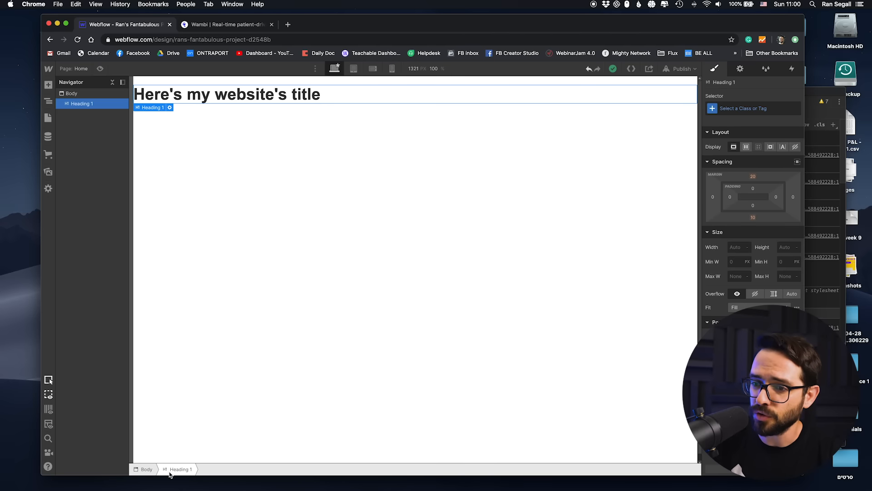
{"action": "left_click", "coordinate": [146, 469]}
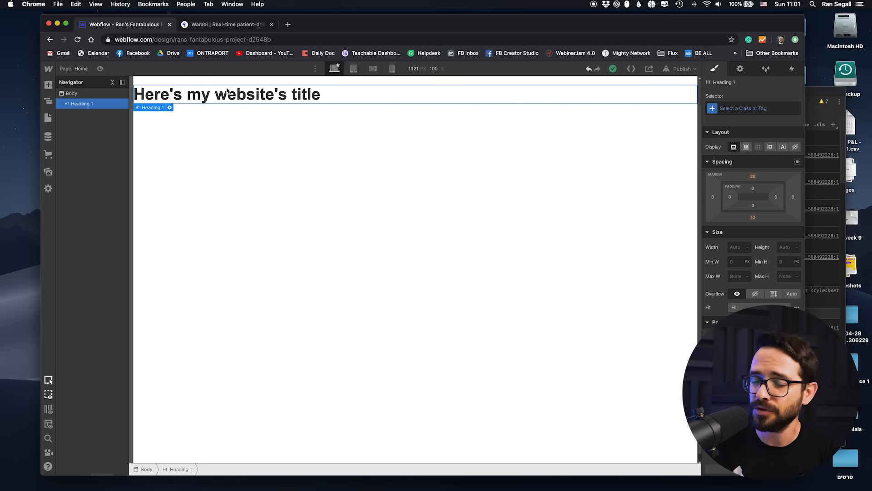
{"action": "mouse_move", "coordinate": [293, 94]}
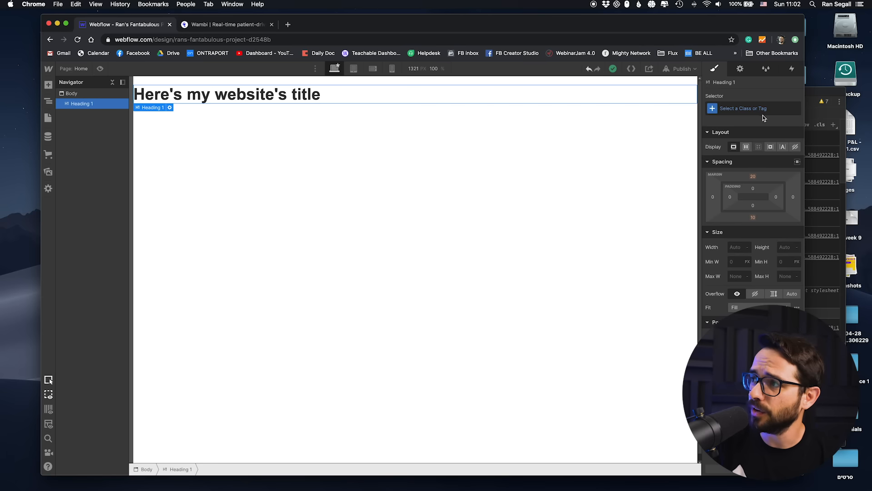
Give the heading a 'Title' class and enlarge its top and left margins.
{"action": "left_click", "coordinate": [753, 108]}
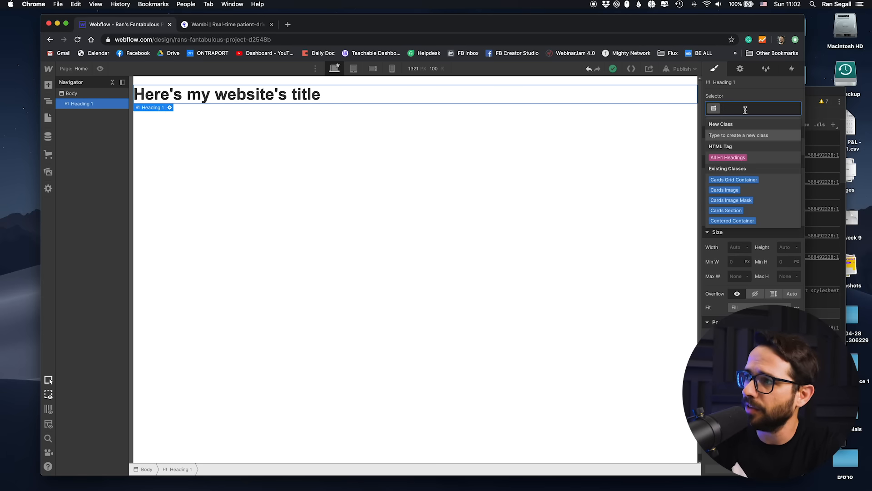
{"action": "type", "text": "Title"}
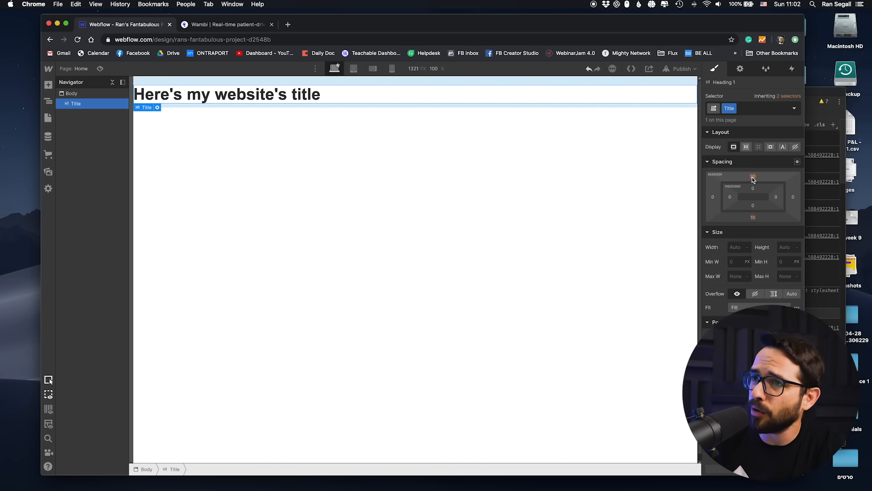
{"action": "left_click", "coordinate": [753, 176]}
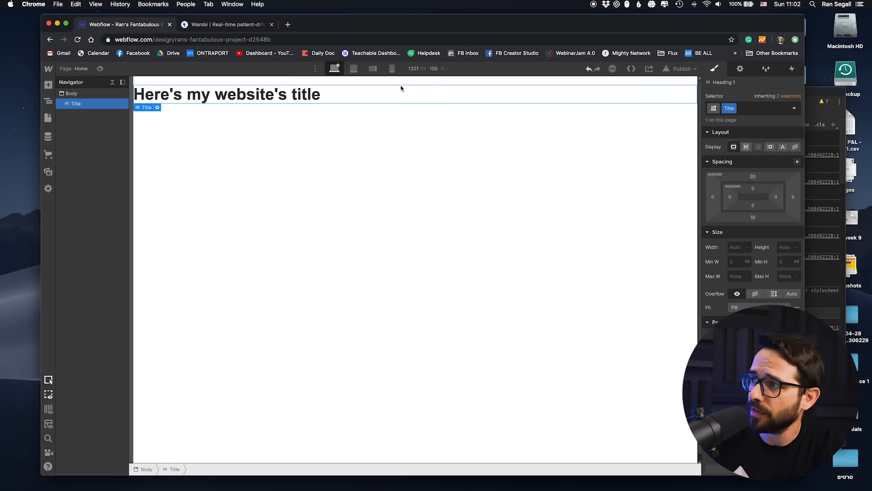
{"action": "mouse_move", "coordinate": [277, 81]}
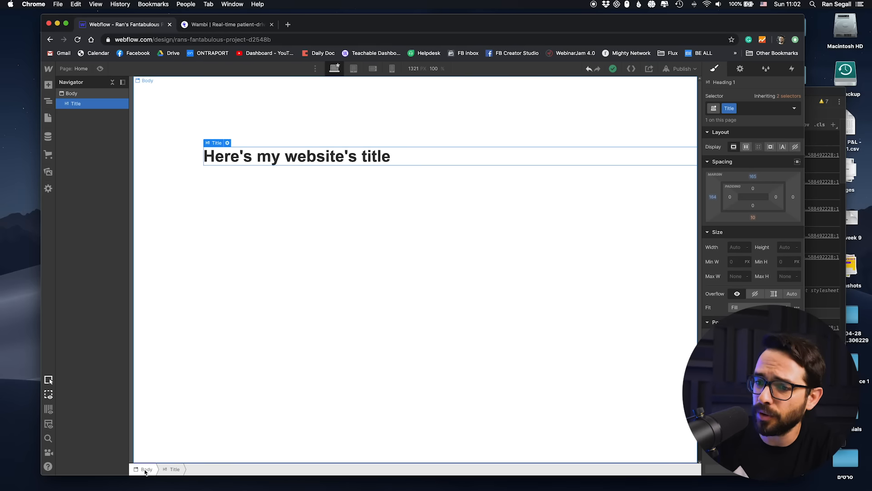
Add top and left padding to the body, then add a second Heading below the title.
{"action": "left_click", "coordinate": [147, 469]}
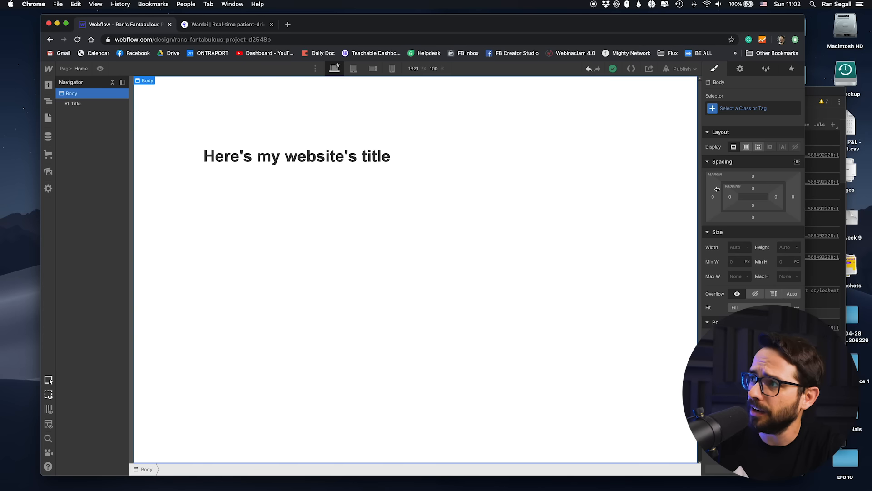
{"action": "left_click", "coordinate": [753, 108]}
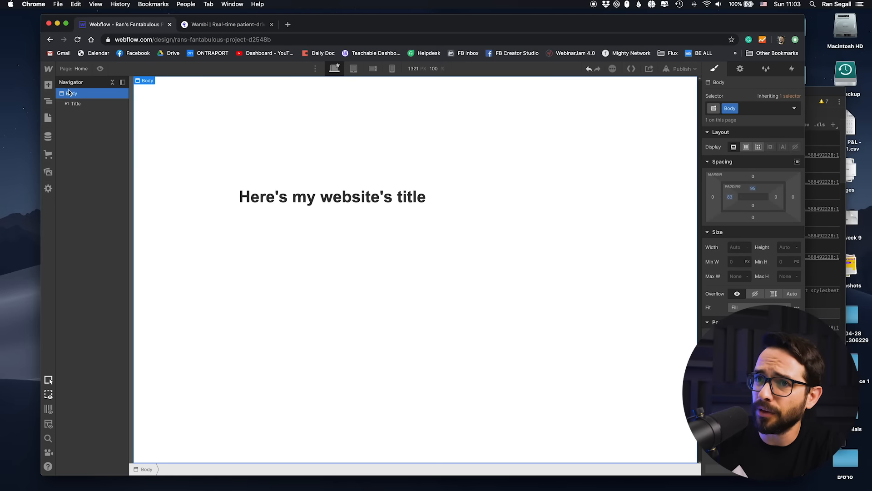
{"action": "left_click", "coordinate": [48, 84]}
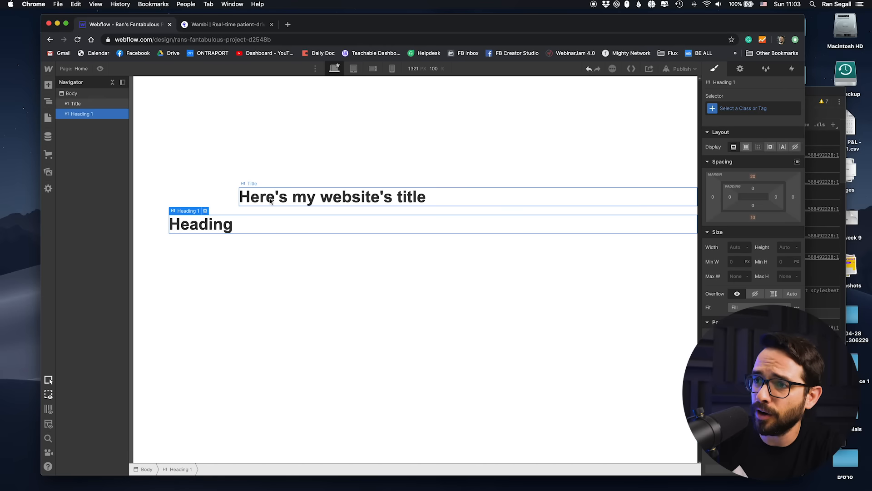
Select Body in the Navigator to review inheritance, then bring up the Add Elements panel.
{"action": "left_click", "coordinate": [332, 196]}
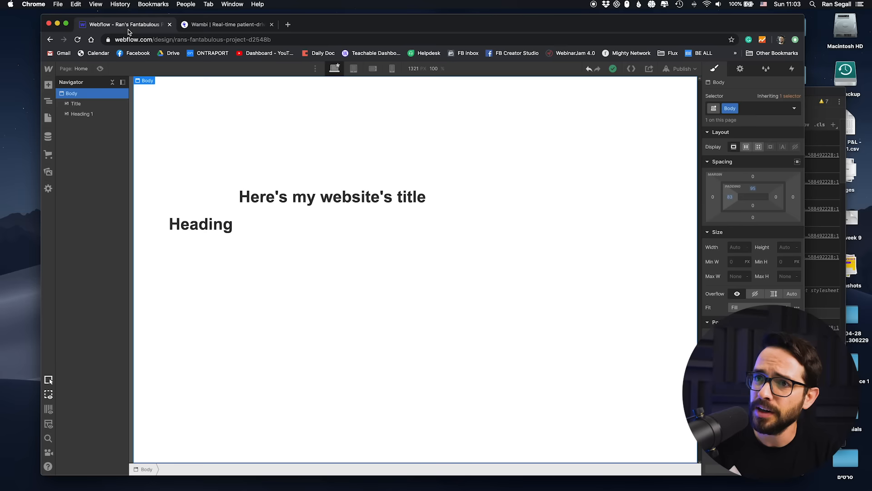
{"action": "left_click", "coordinate": [48, 85]}
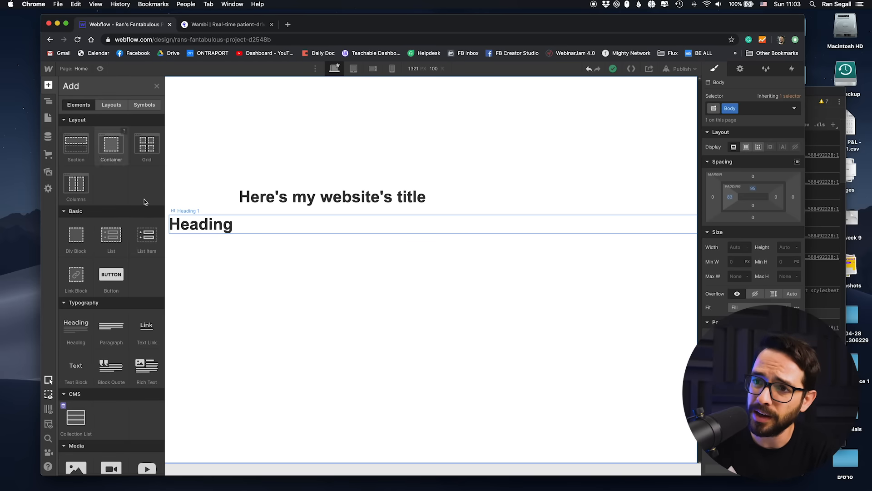
{"action": "mouse_move", "coordinate": [76, 235]}
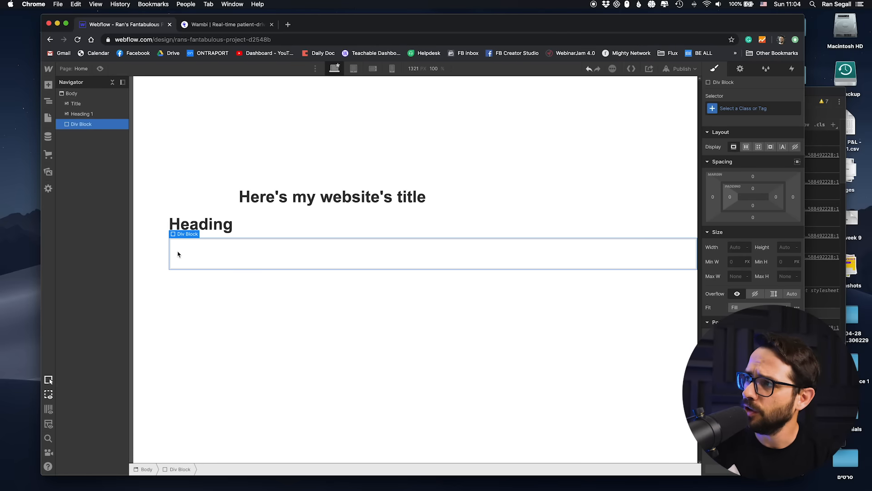
{"action": "mouse_move", "coordinate": [744, 97]}
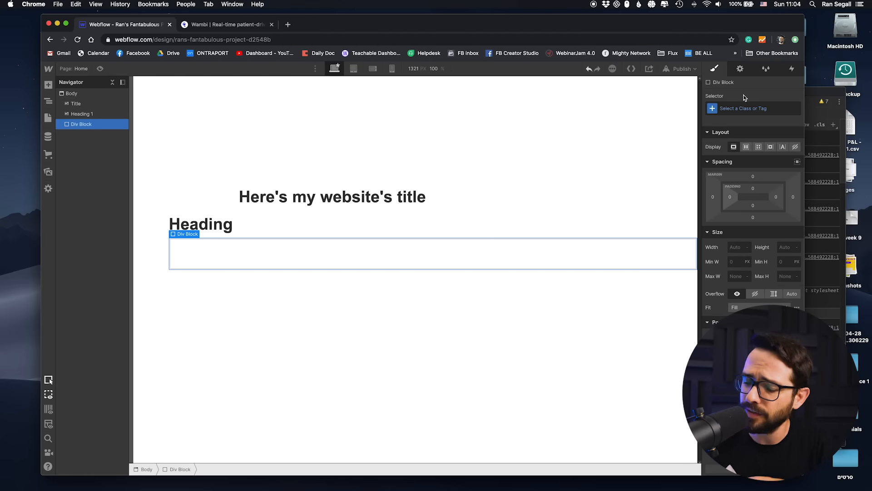
Class the new Div Block 'Box', size it 350 by 200, and give it a pink background.
{"action": "left_click", "coordinate": [746, 108]}
{"action": "type", "text": "Box"}
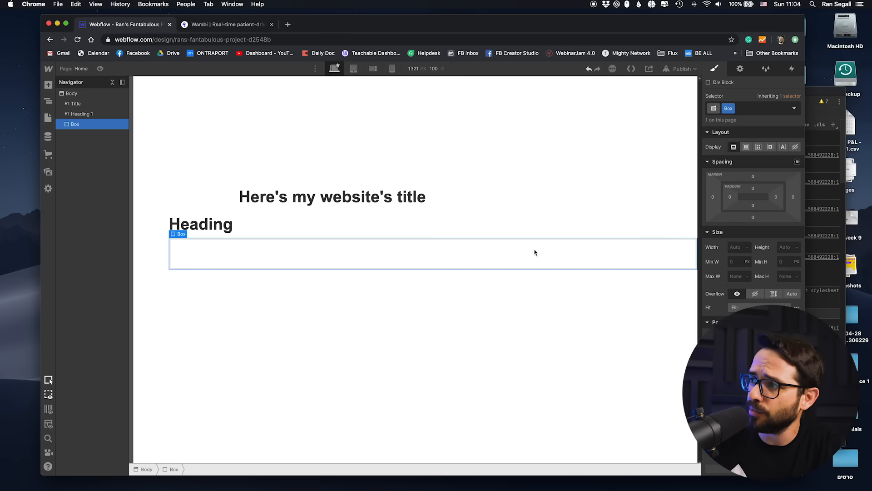
{"action": "left_click", "coordinate": [739, 247]}
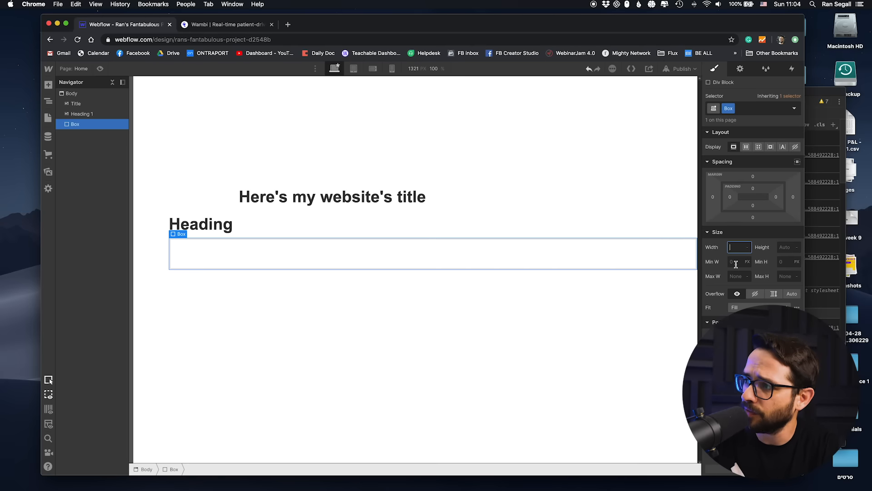
{"action": "type", "text": "350"}
{"action": "left_click", "coordinate": [790, 247]}
{"action": "type", "text": "200"}
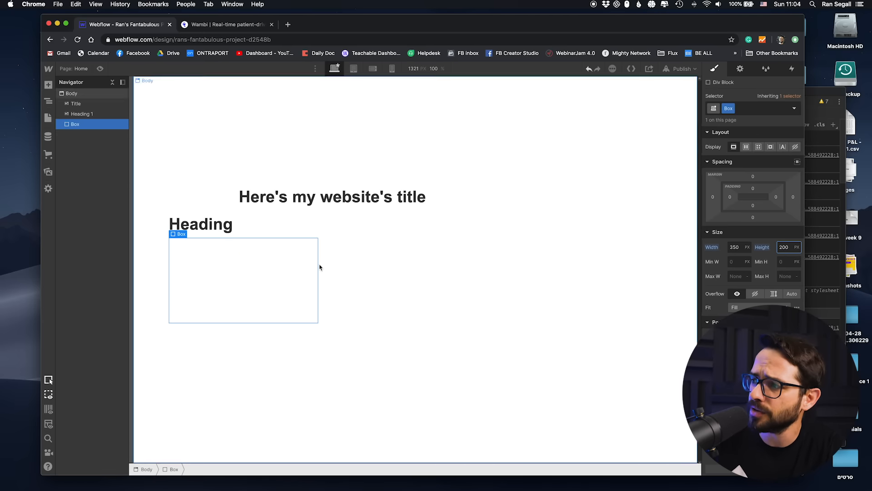
{"action": "scroll", "scroll_direction": "down", "scroll_amount": 3}
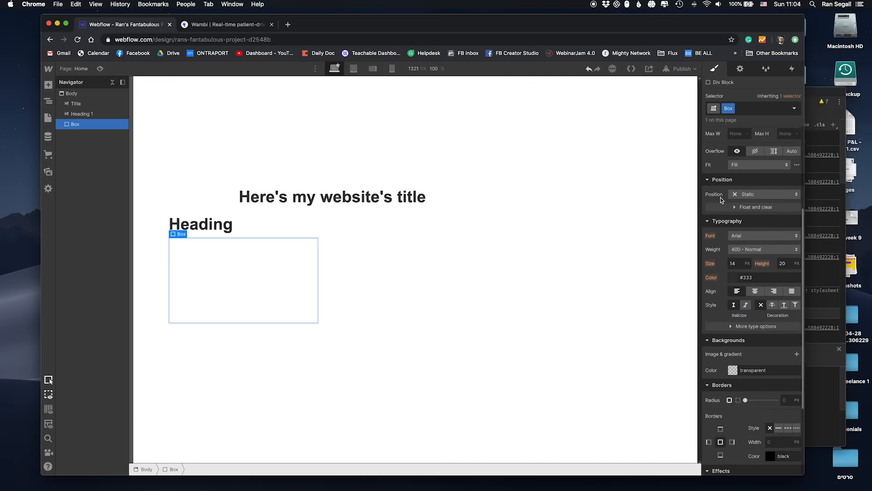
{"action": "left_click", "coordinate": [733, 370]}
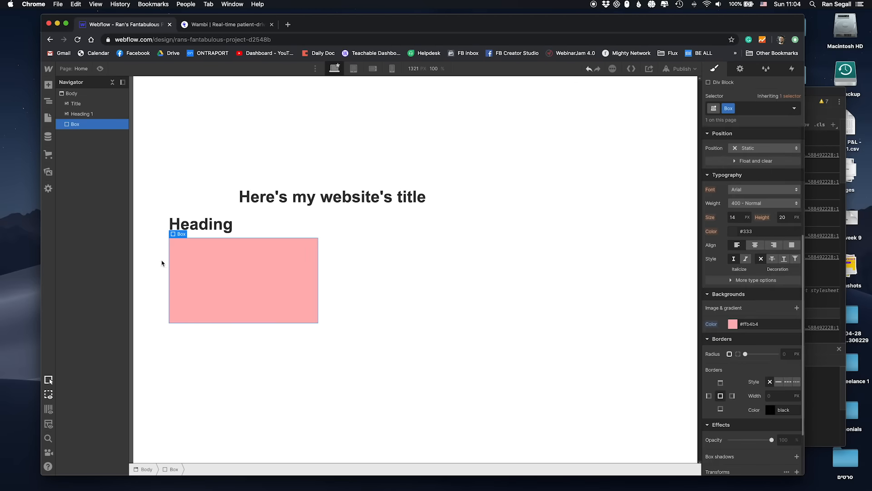
{"action": "left_click", "coordinate": [200, 224]}
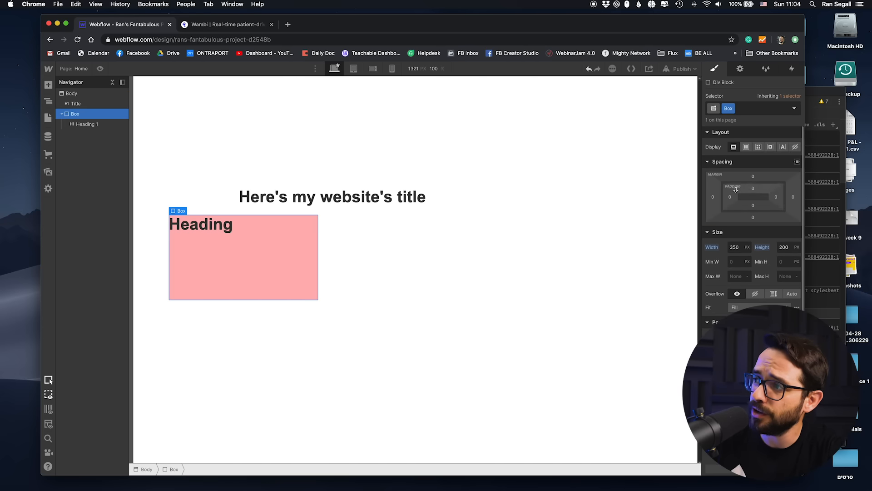
{"action": "mouse_move", "coordinate": [753, 189]}
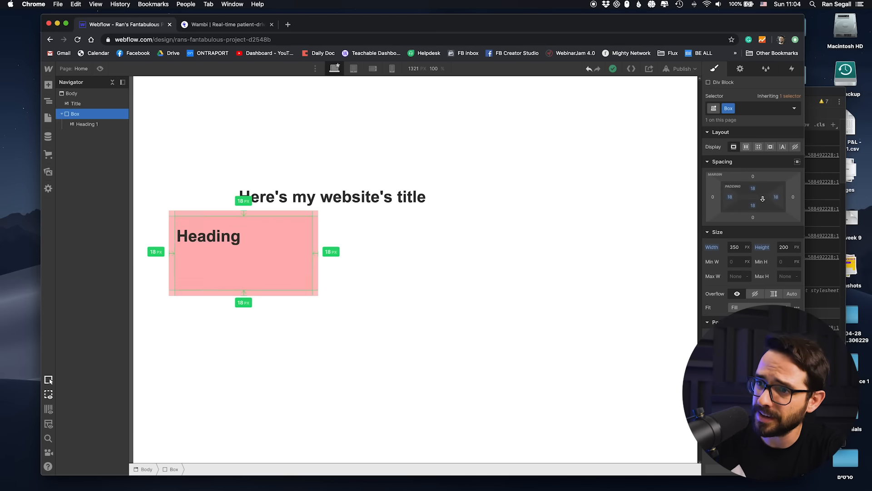
Select the pink Box and give it 24 px padding on every side.
{"action": "left_click", "coordinate": [209, 239]}
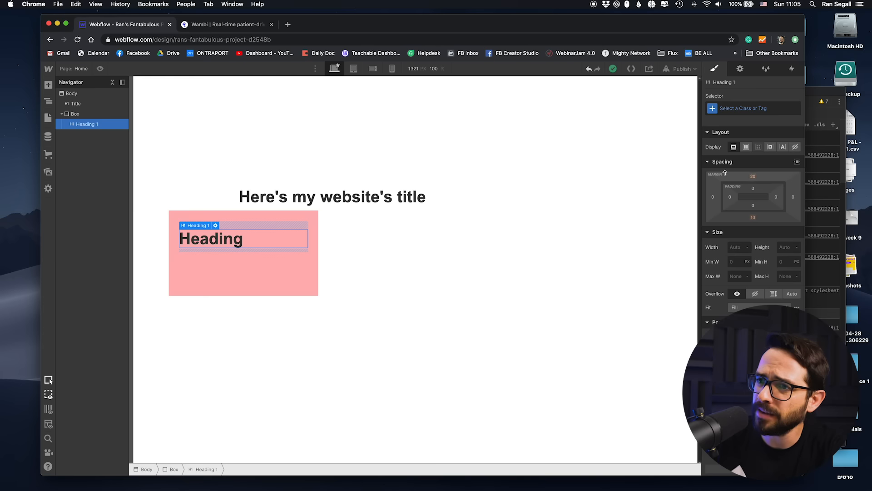
{"action": "left_click", "coordinate": [74, 113]}
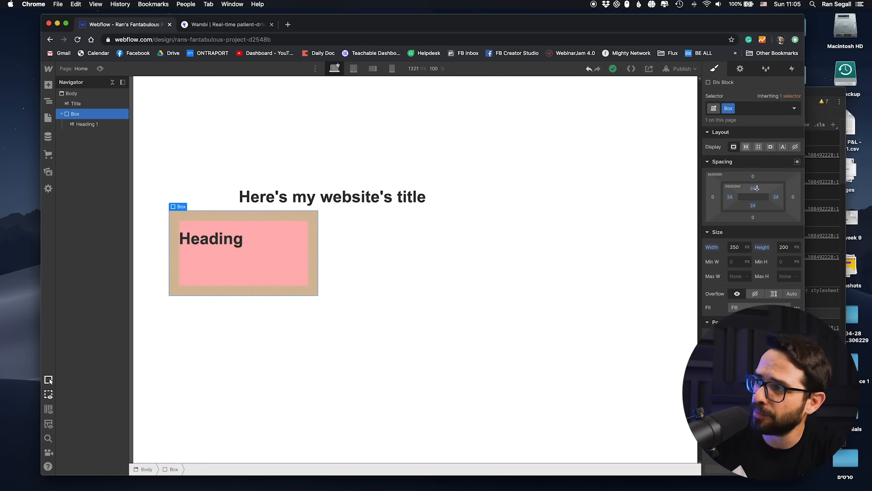
{"action": "left_click", "coordinate": [754, 187]}
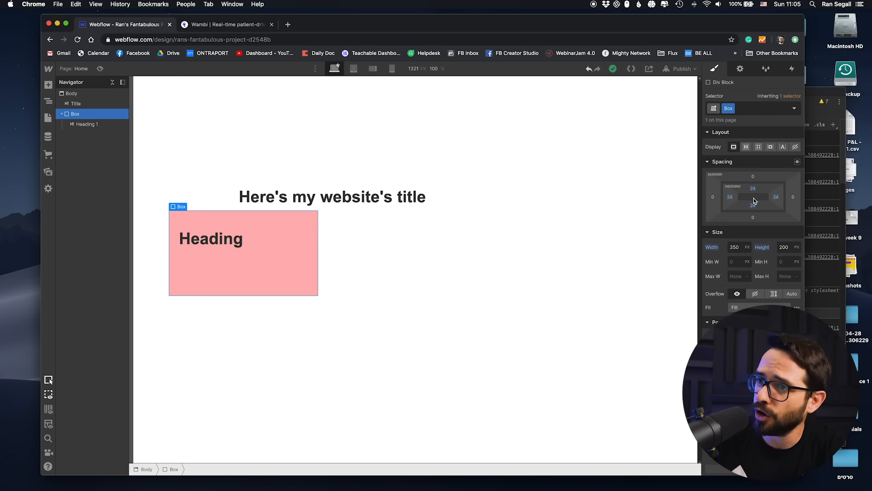
{"action": "mouse_move", "coordinate": [249, 237]}
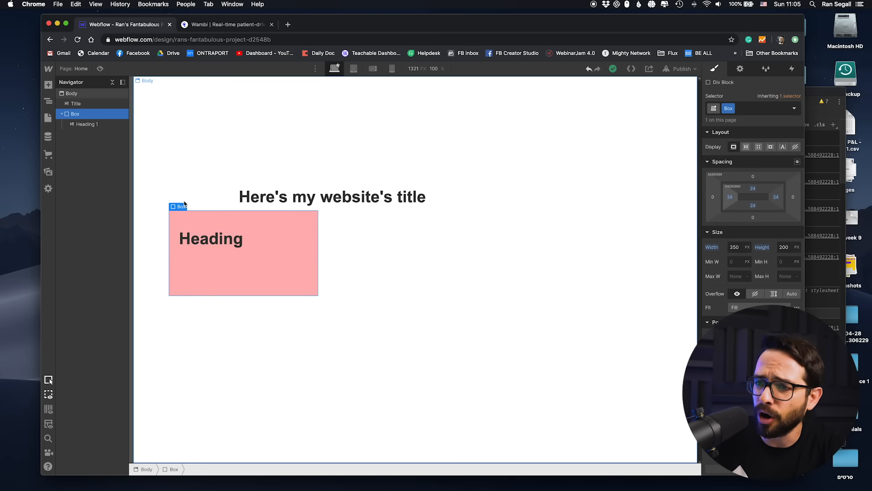
{"action": "mouse_move", "coordinate": [294, 218]}
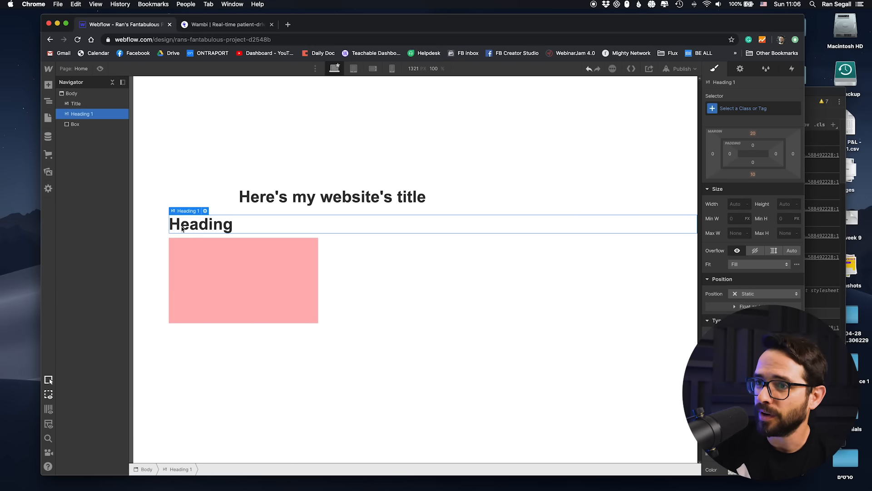
{"action": "mouse_move", "coordinate": [192, 233]}
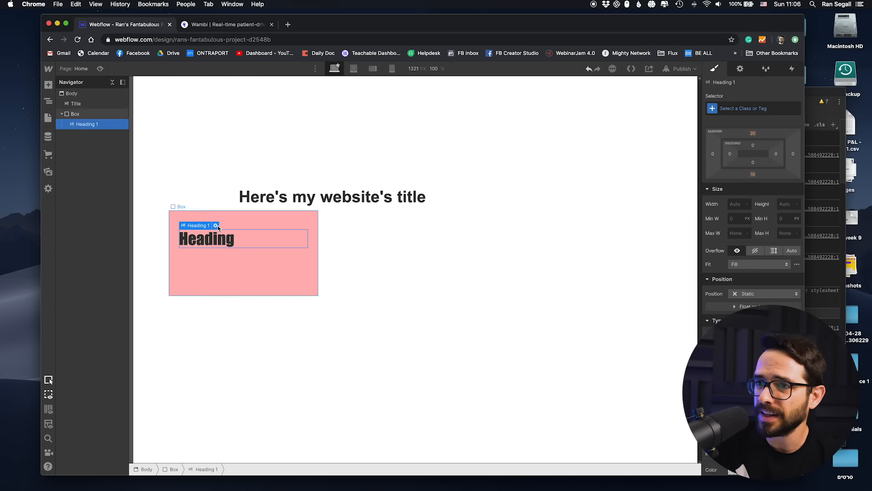
{"action": "left_click", "coordinate": [179, 206]}
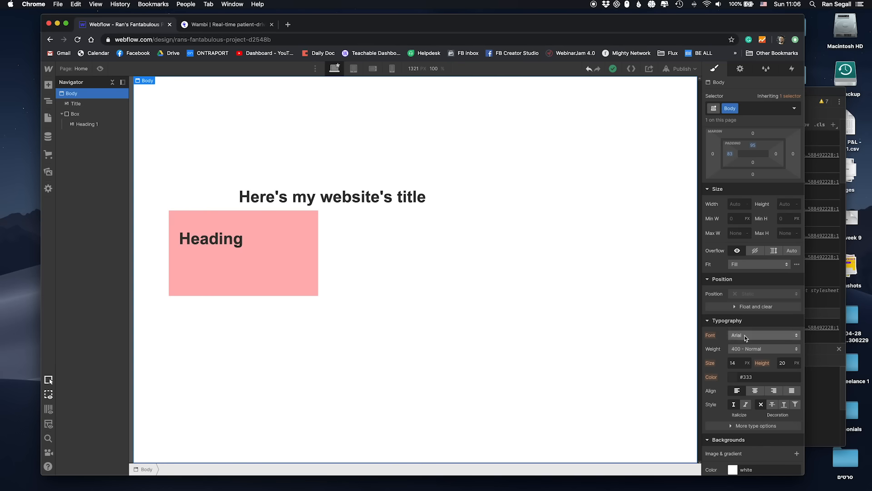
Choose Merriweather as the body font in Typography.
{"action": "left_click", "coordinate": [764, 335]}
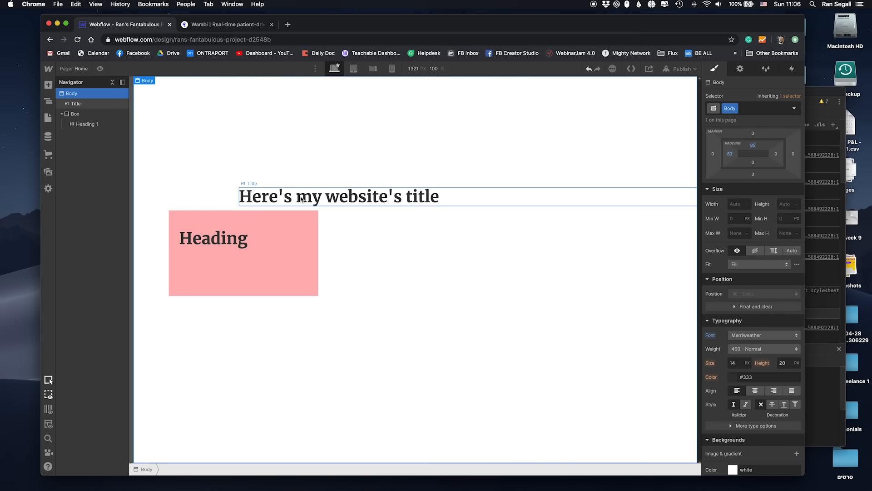
{"action": "mouse_move", "coordinate": [612, 195]}
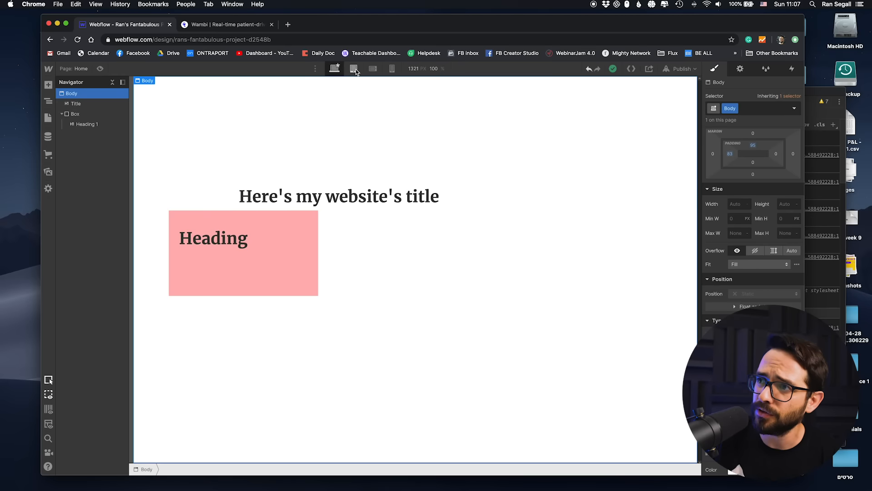
Preview the page at tablet, mobile landscape and mobile portrait breakpoints.
{"action": "left_click", "coordinate": [372, 69]}
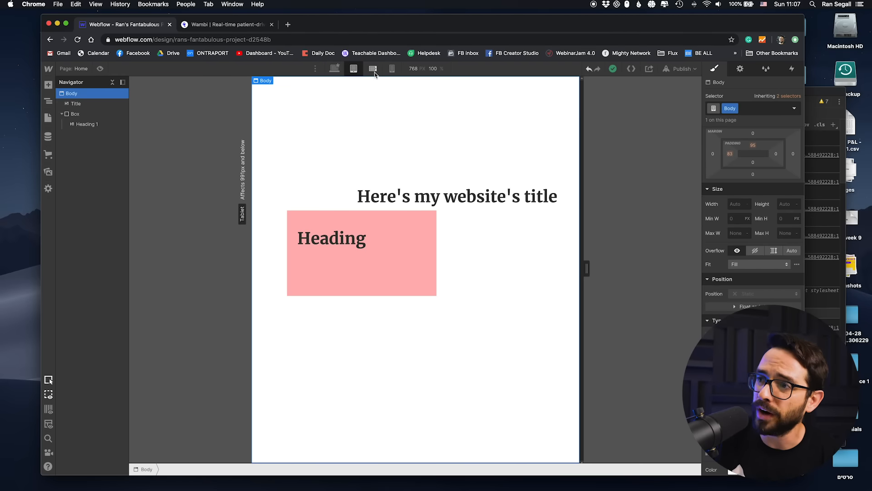
{"action": "left_click", "coordinate": [373, 68]}
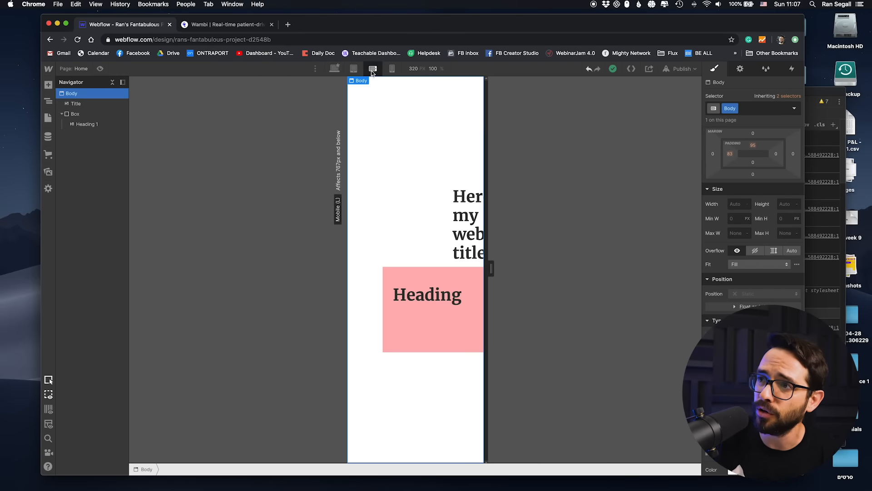
{"action": "left_click", "coordinate": [392, 69]}
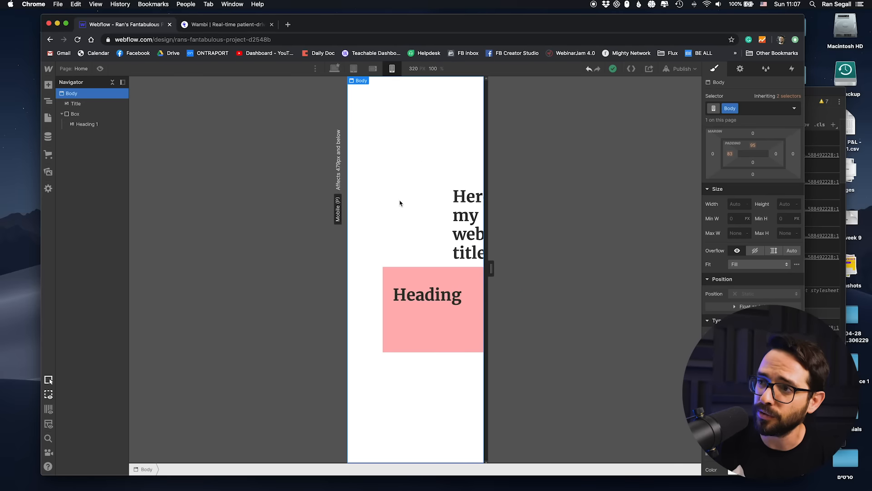
{"action": "mouse_move", "coordinate": [382, 174]}
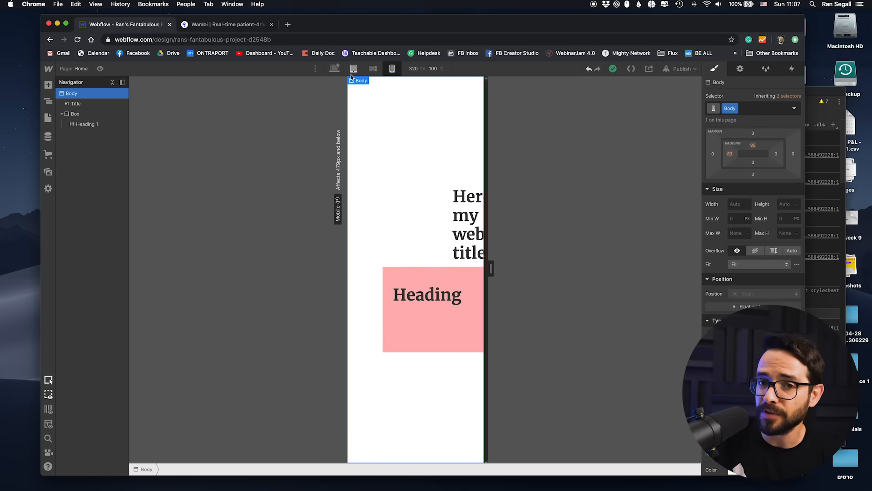
{"action": "mouse_move", "coordinate": [454, 253]}
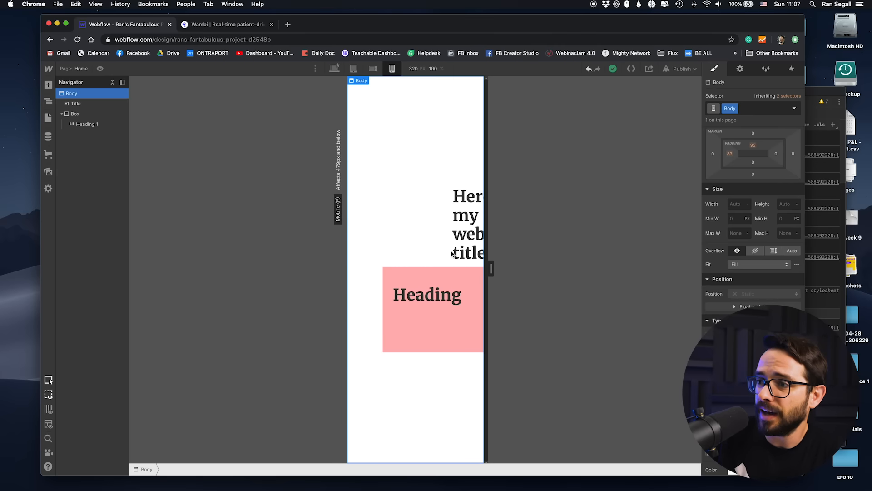
At the mobile portrait breakpoint, narrow the pink Box to 280 px wide.
{"action": "left_click", "coordinate": [75, 113]}
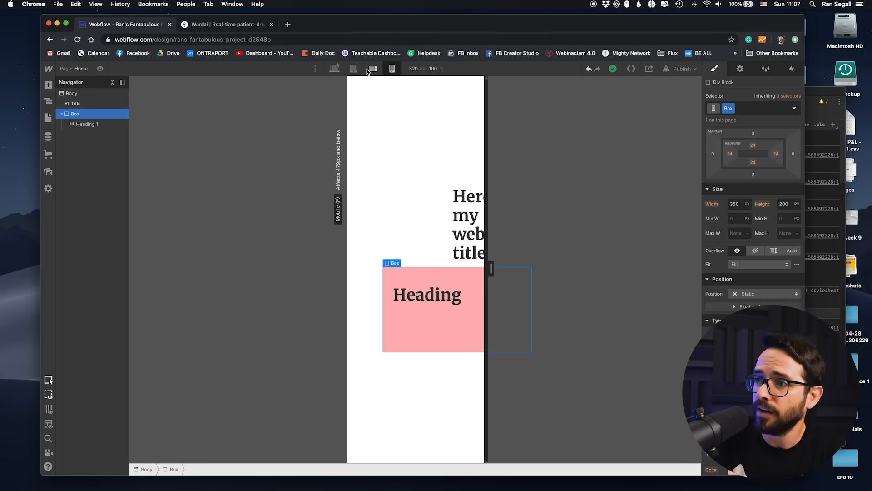
{"action": "left_click", "coordinate": [354, 68]}
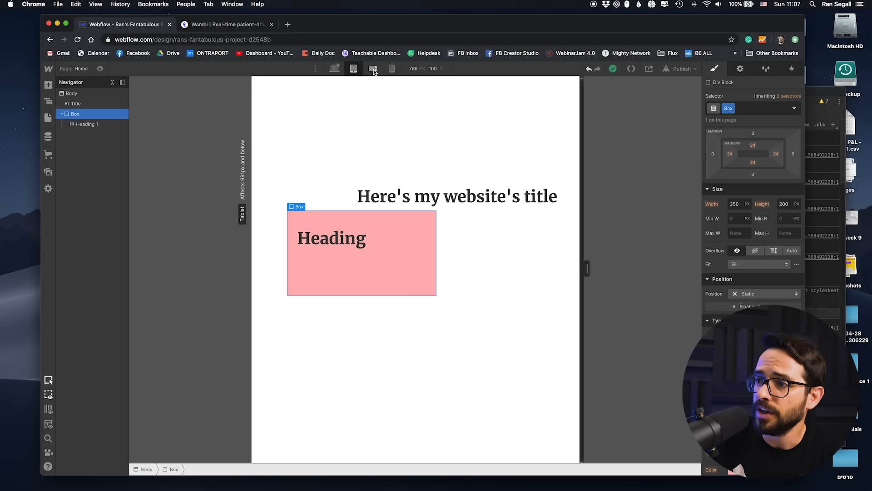
{"action": "left_click", "coordinate": [393, 68]}
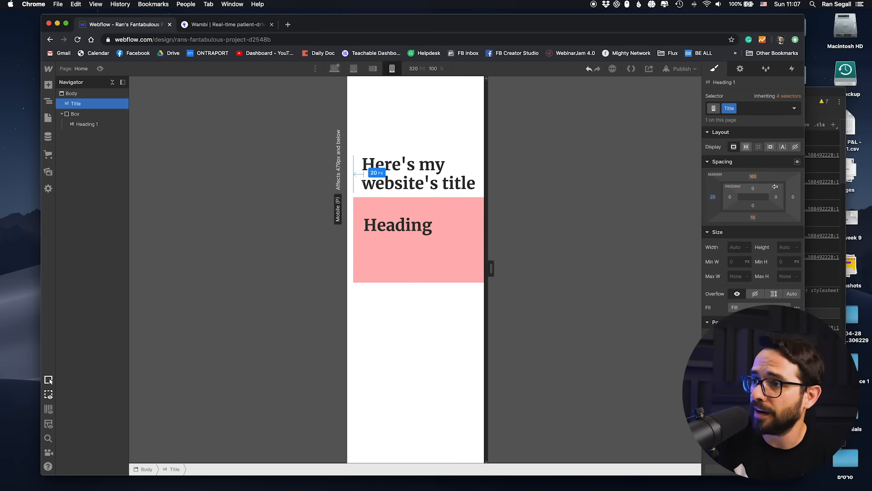
{"action": "left_click", "coordinate": [75, 114]}
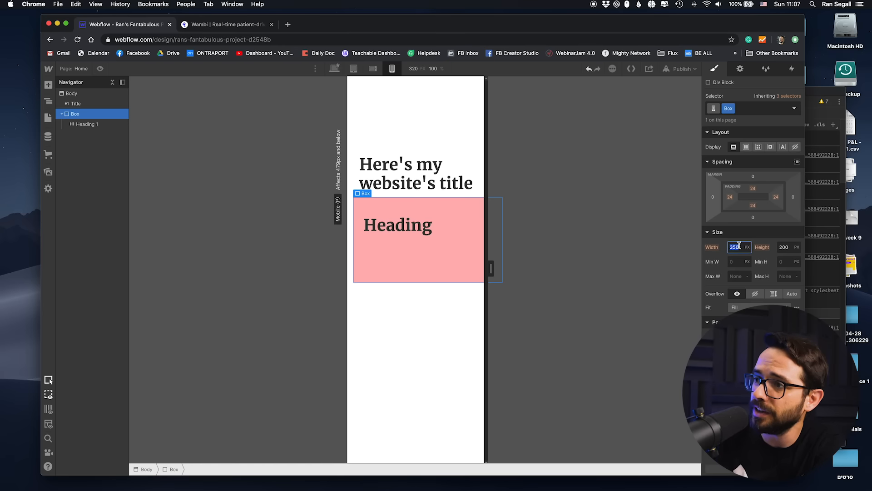
{"action": "type", "text": "280"}
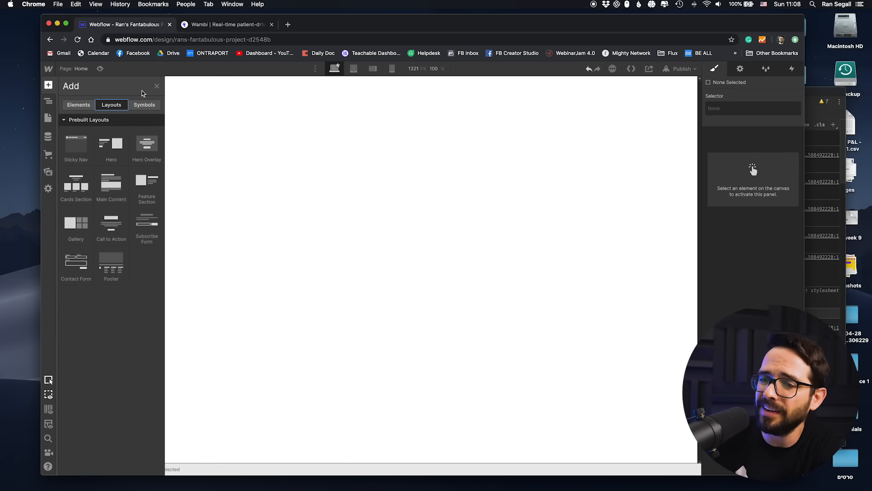
{"action": "mouse_move", "coordinate": [76, 182]}
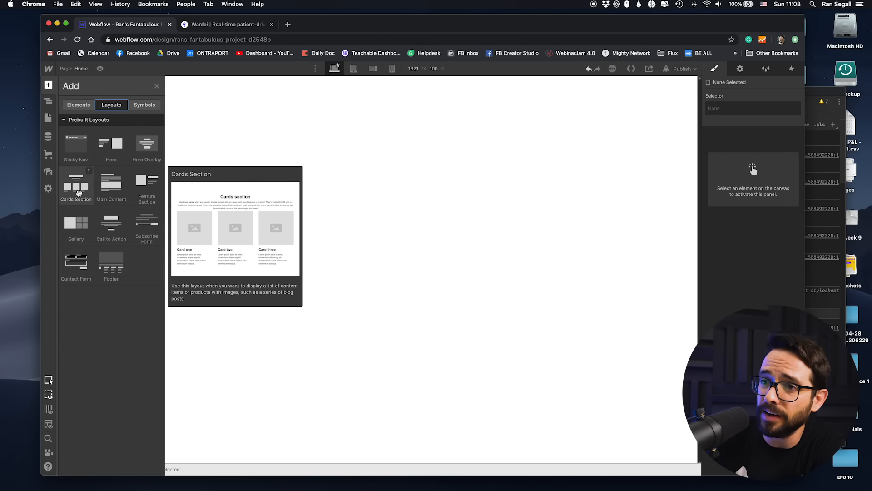
{"action": "mouse_move", "coordinate": [111, 143]}
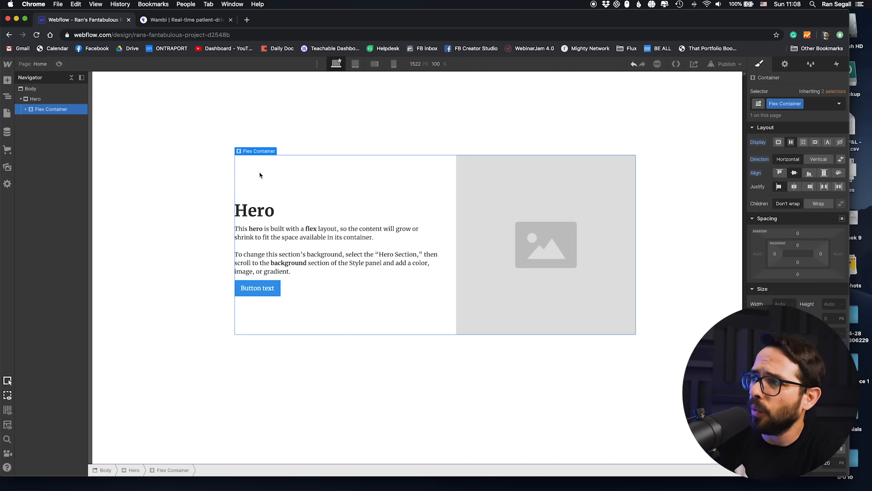
Select the Hero's flex container and expand it in the Navigator to show its nested elements.
{"action": "left_click", "coordinate": [254, 210]}
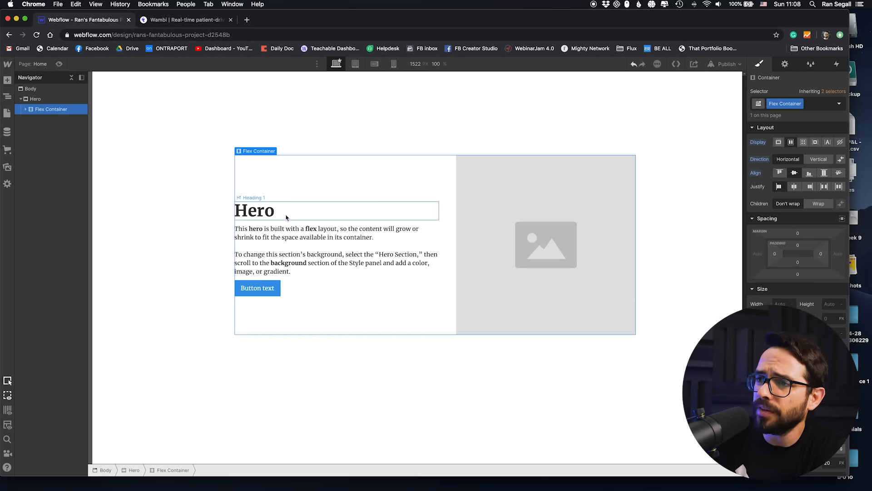
{"action": "left_click", "coordinate": [25, 109]}
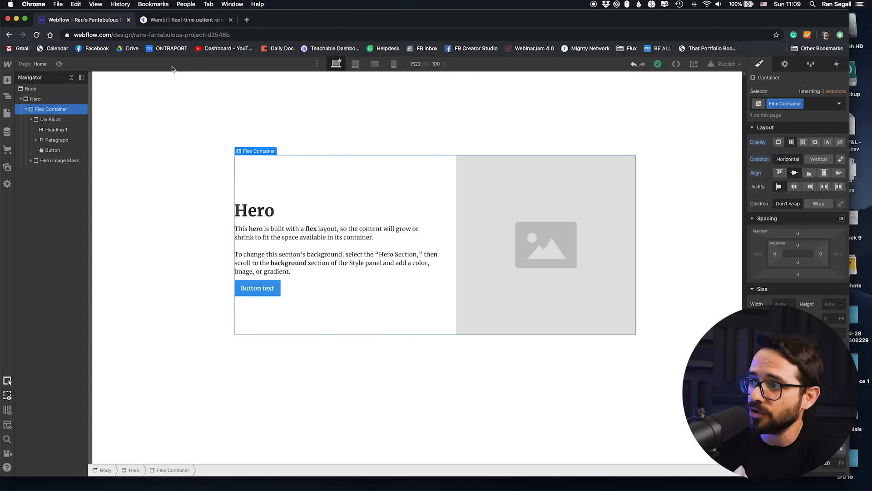
{"action": "mouse_move", "coordinate": [180, 192]}
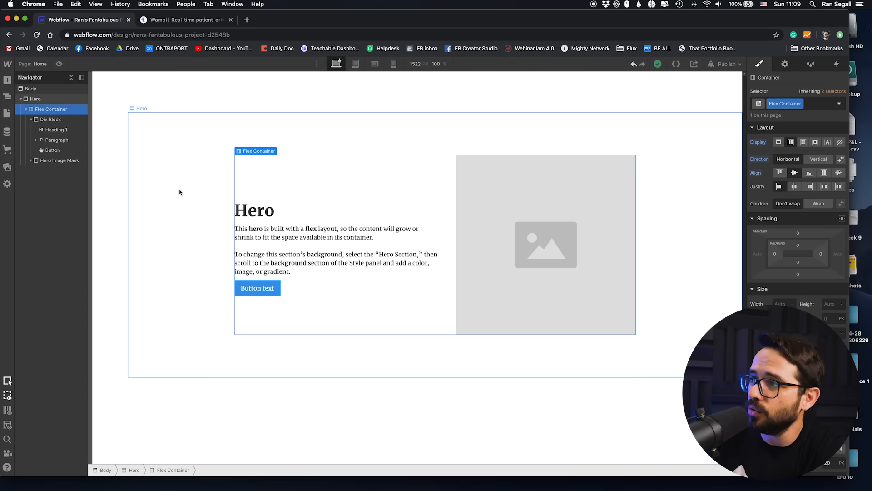
{"action": "left_click", "coordinate": [35, 98]}
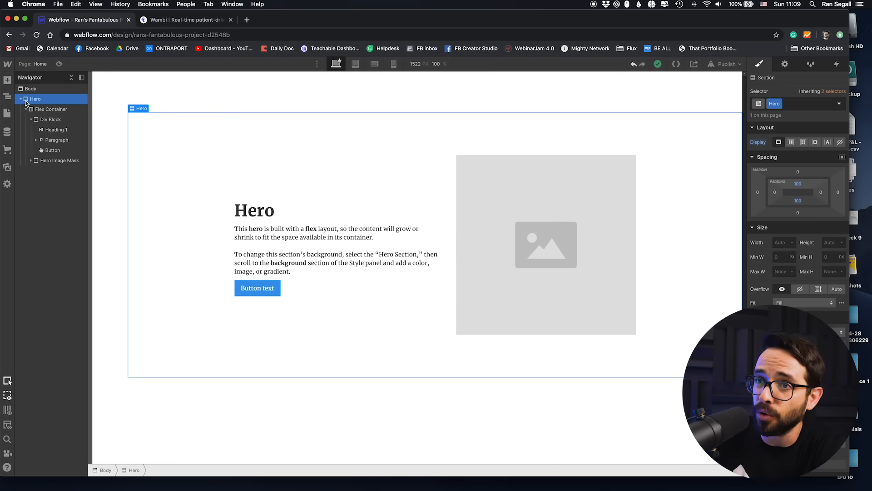
{"action": "left_click", "coordinate": [50, 109]}
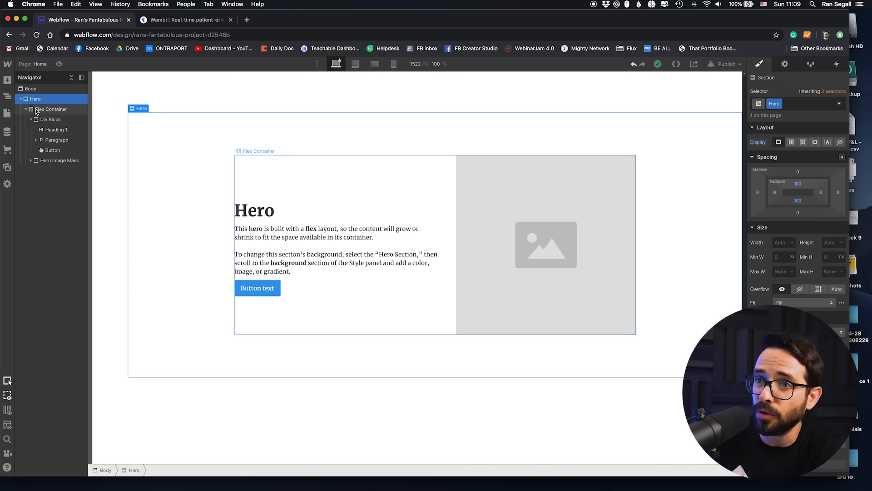
{"action": "left_click", "coordinate": [50, 109]}
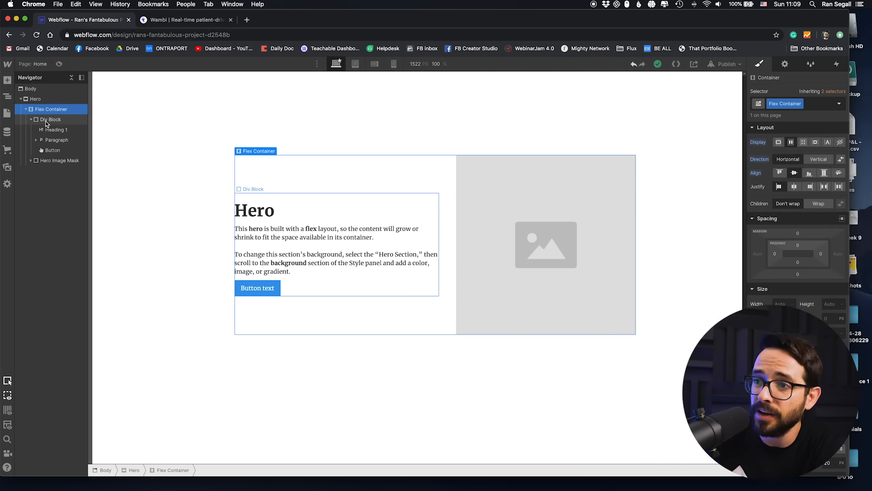
{"action": "left_click", "coordinate": [50, 119]}
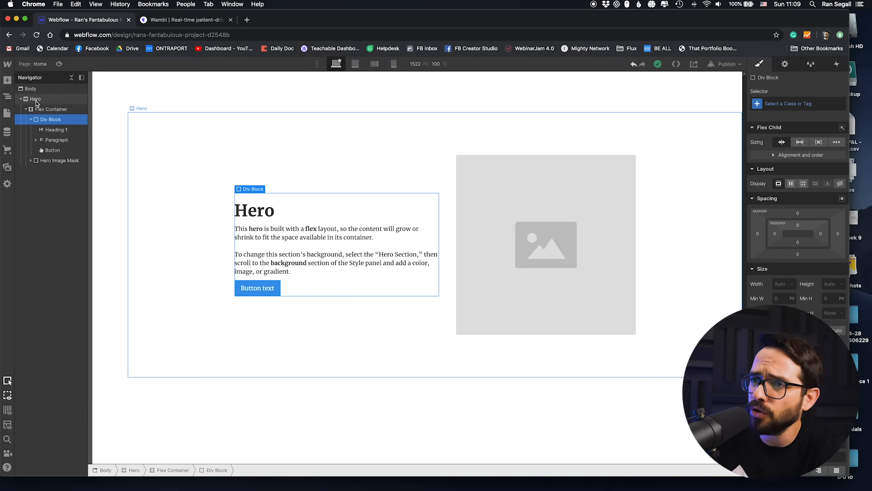
{"action": "left_click", "coordinate": [35, 98]}
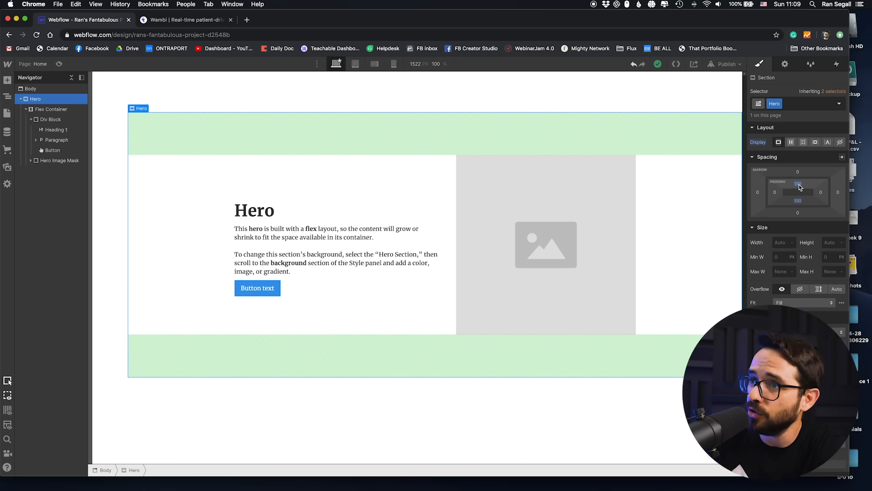
{"action": "mouse_move", "coordinate": [797, 187]}
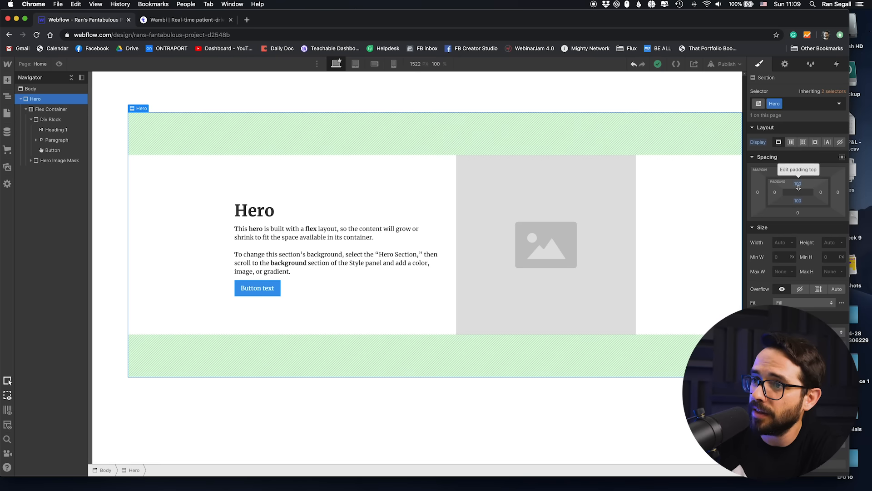